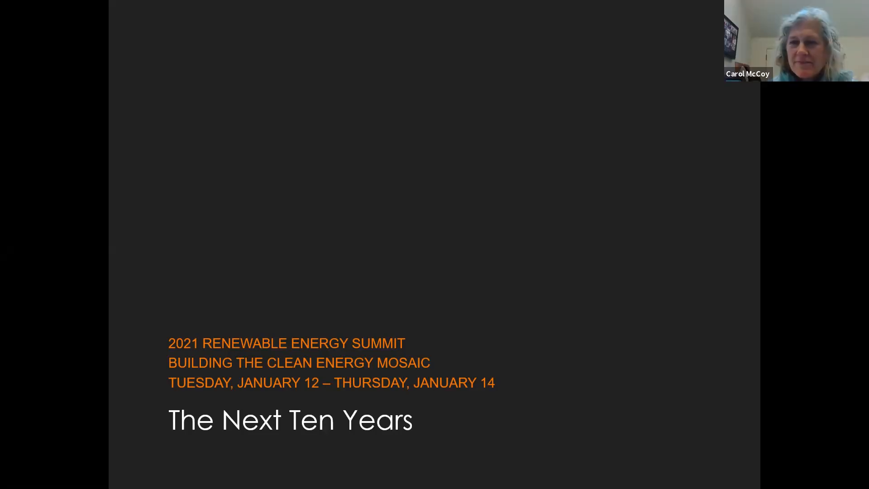
Advance the shared deck from the 'The Next Ten Years' title slide to the 'Solar Technology' slide.
key("Right")
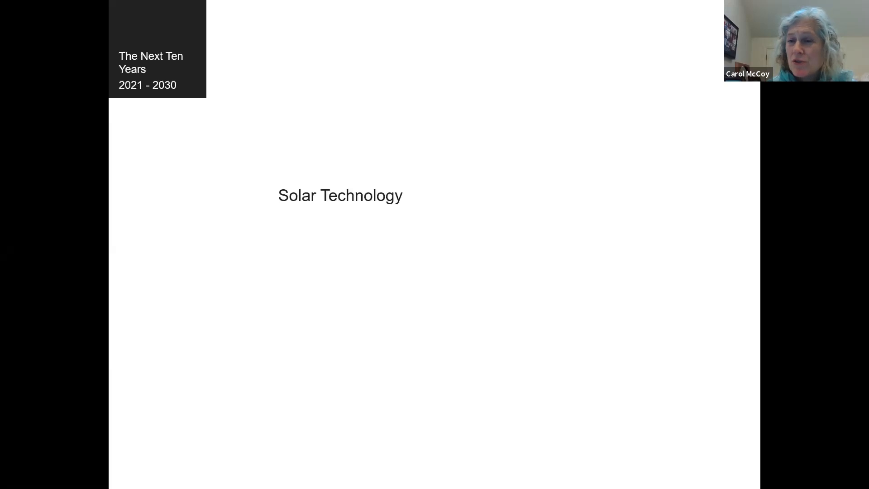